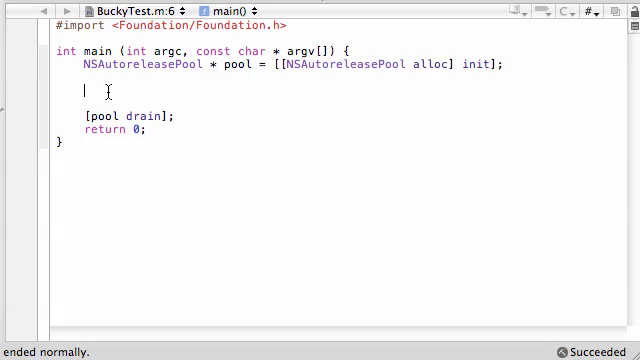
# Write NSString *dog = @"Hotdog? I thought you said pumpkin!"; in main(), fixing a typo along the way
pyautogui.write('NSS')
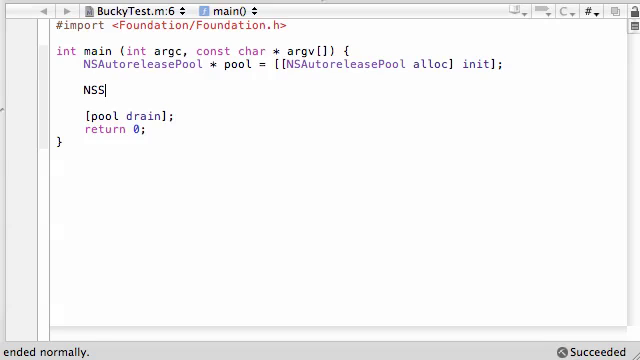
pyautogui.write('tring')
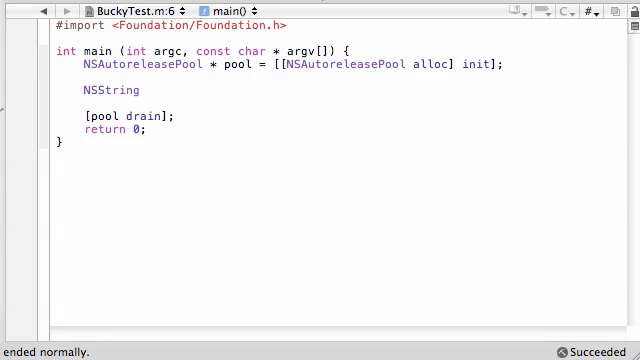
pyautogui.write('*dog =@"";')
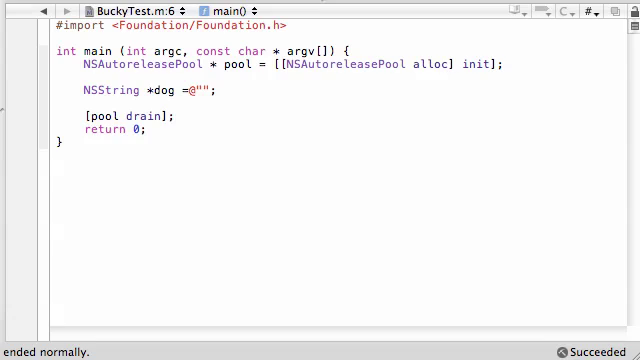
pyautogui.write('Hotfo')
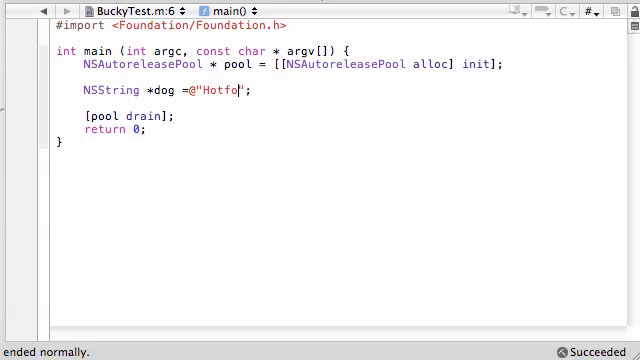
pyautogui.press('Backspace')
pyautogui.write('dog? I ')
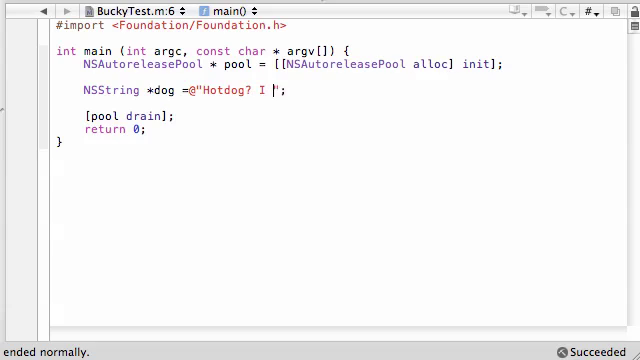
pyautogui.write('thought you')
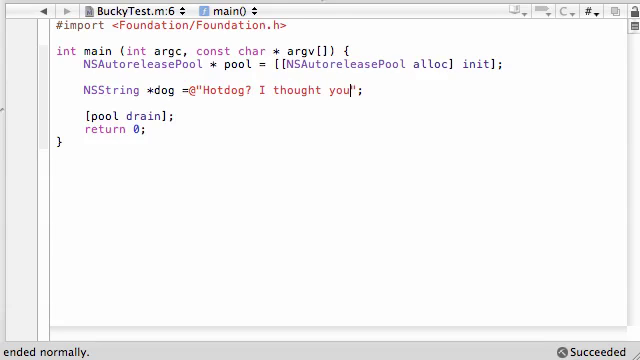
pyautogui.write('said pumpkin!')
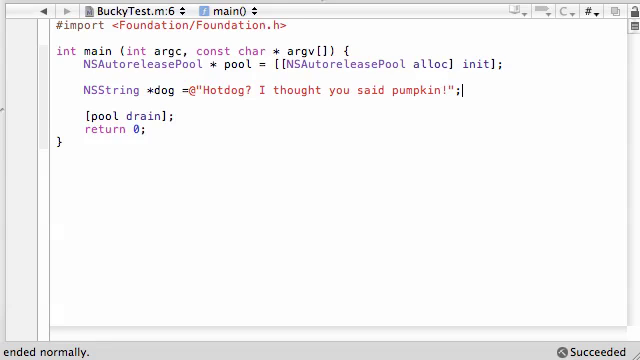
pyautogui.press('Return')
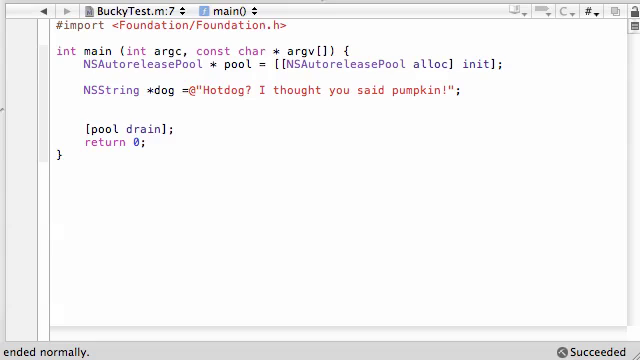
# Write NSMutableString *mute; using autocomplete on the next line
pyautogui.write('NS')
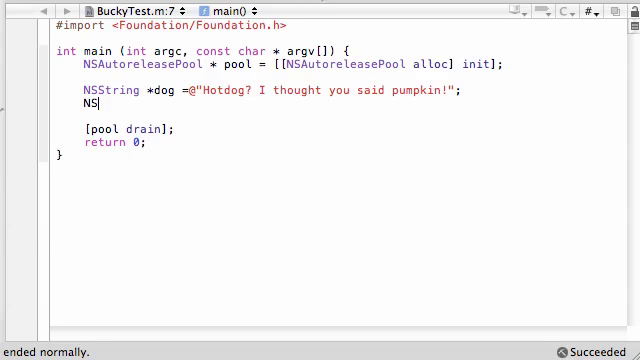
pyautogui.write('Mut')
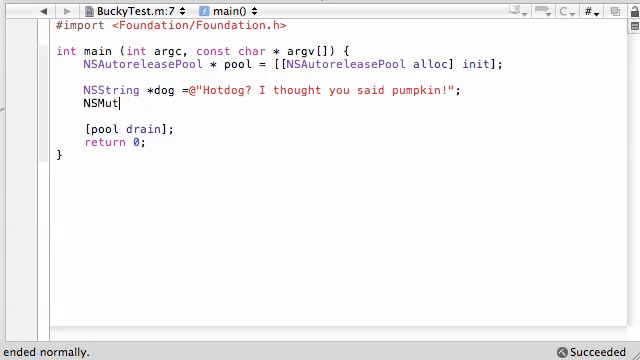
pyautogui.write('ableSet')
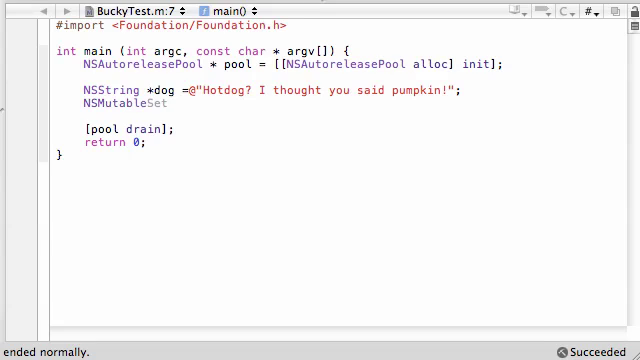
pyautogui.write('String')
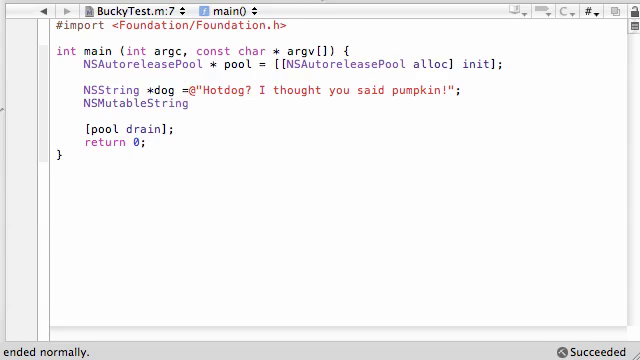
pyautogui.write('*mute;')
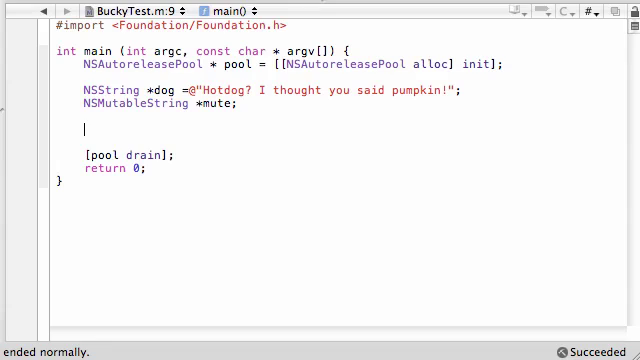
# Write mute = [NSMutableString stringWithString: dog]; replacing the placeholder argument with dog
pyautogui.write('mute')
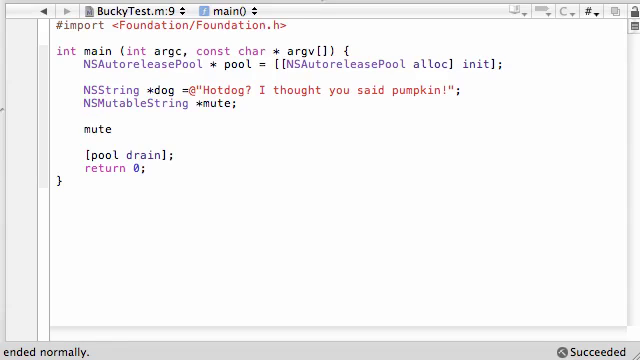
pyautogui.write('= [];')
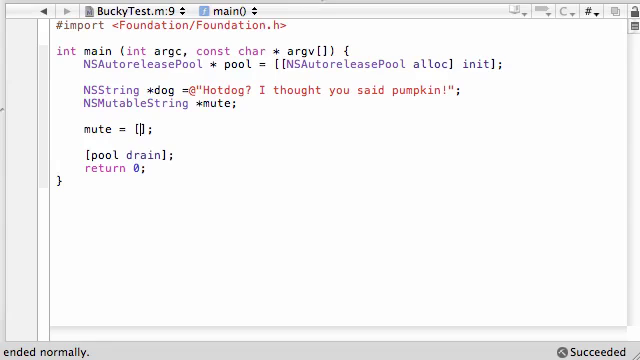
pyautogui.write('NSMutableString stringWithString:')
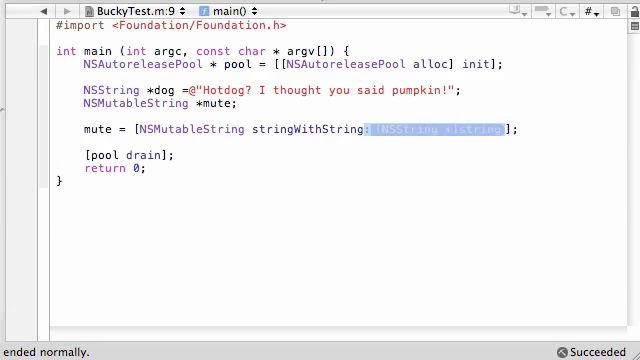
pyautogui.press('delete')
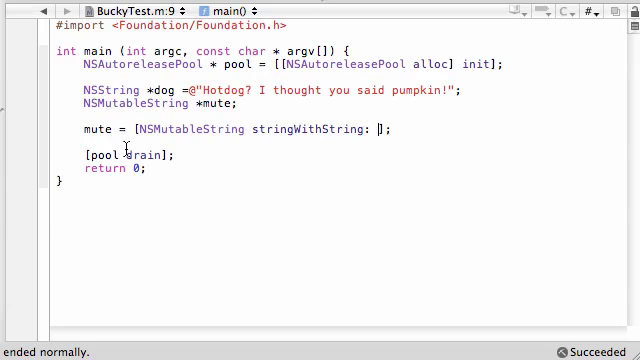
pyautogui.doubleClick(80, 128)
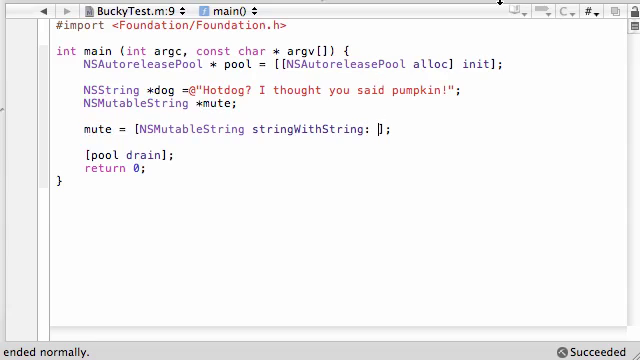
pyautogui.write('dog];')
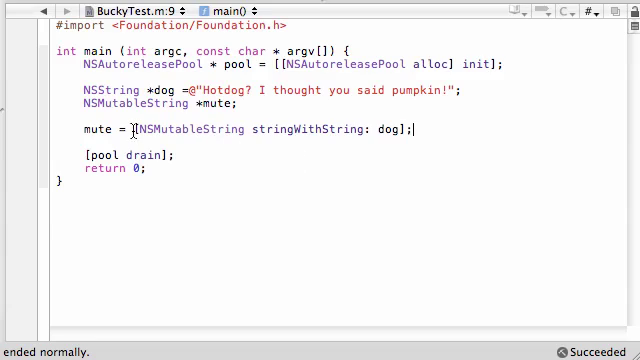
# Highlight the NSMutableString class and the dog string literal to review the assignment
pyautogui.doubleClick(180, 132)
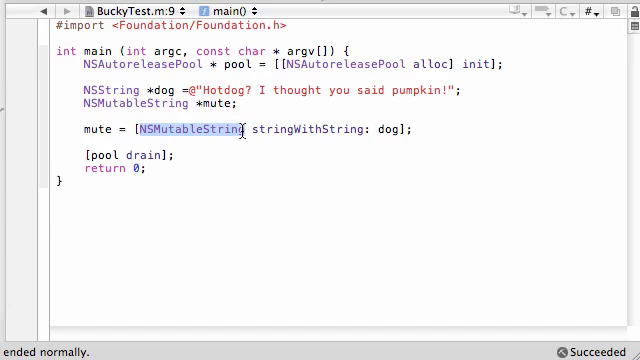
pyautogui.doubleClick(374, 132)
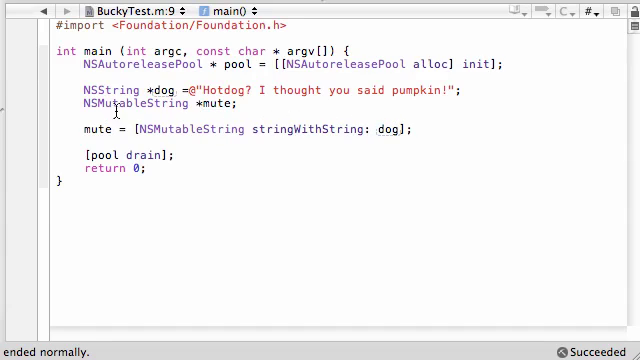
pyautogui.doubleClick(94, 128)
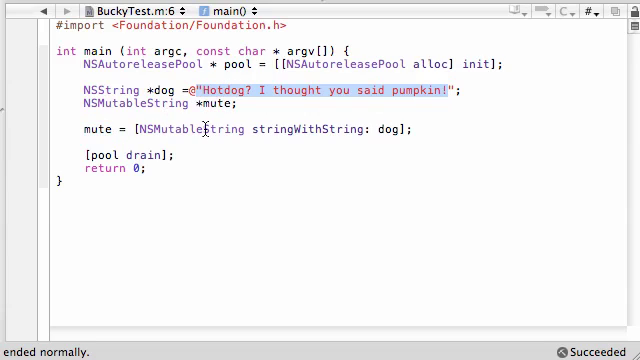
pyautogui.doubleClick(76, 132)
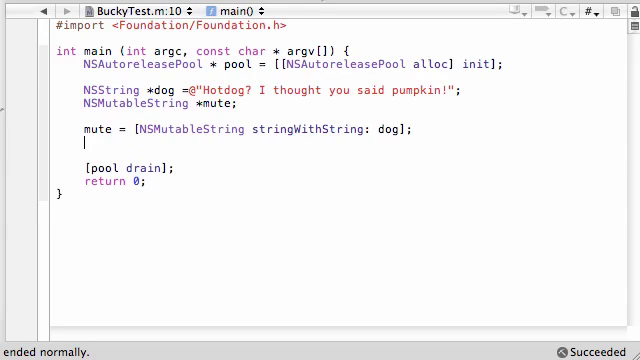
# Write NSLog(@"%@", mute); below the mute assignment
pyautogui.write('NSLog(')
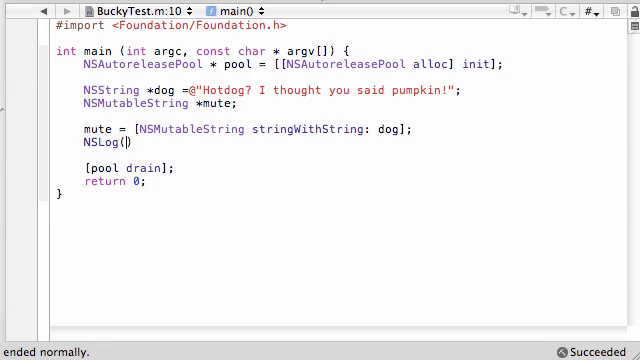
pyautogui.write('@"");')
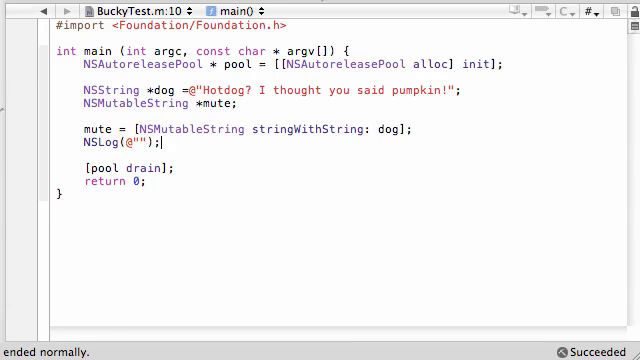
pyautogui.click(100, 148)
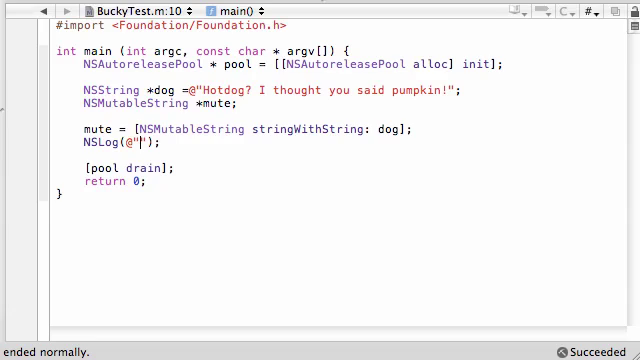
pyautogui.write('%2')
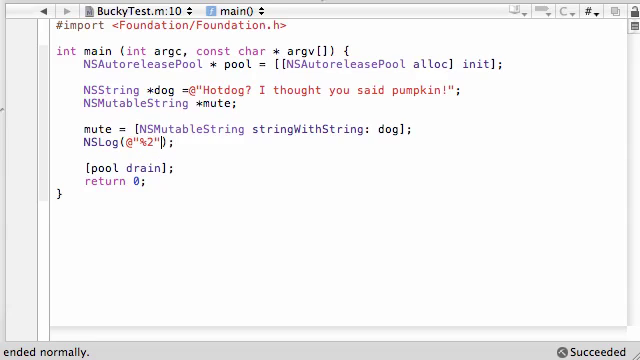
pyautogui.write('@')
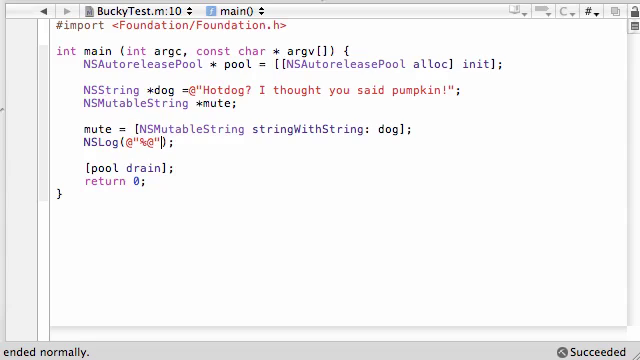
pyautogui.write(', mute')
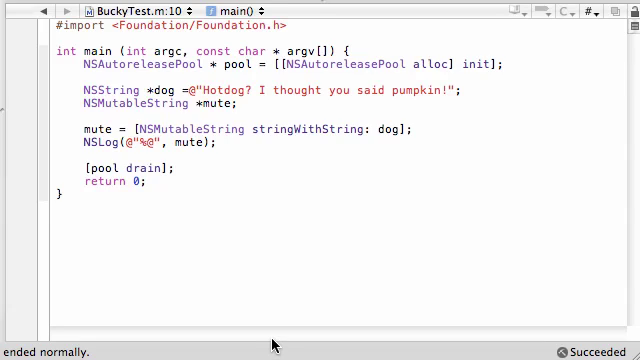
pyautogui.moveTo(282, 164)
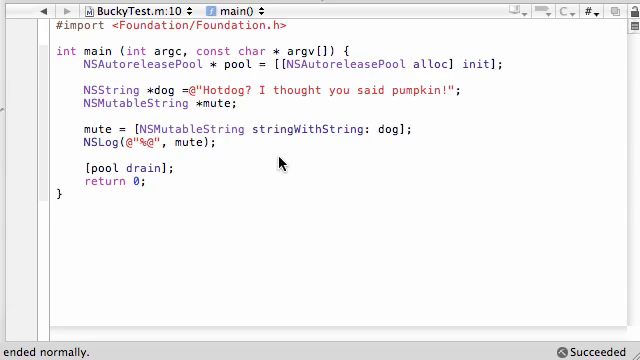
pyautogui.moveTo(262, 148)
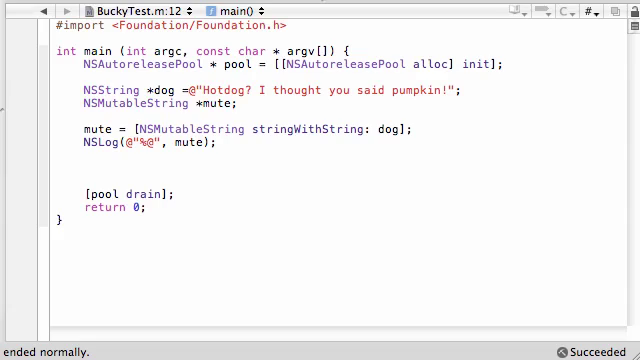
# Write [mute insertString:@" sauce" atIndex: 6]; on a new line
pyautogui.write('[m')
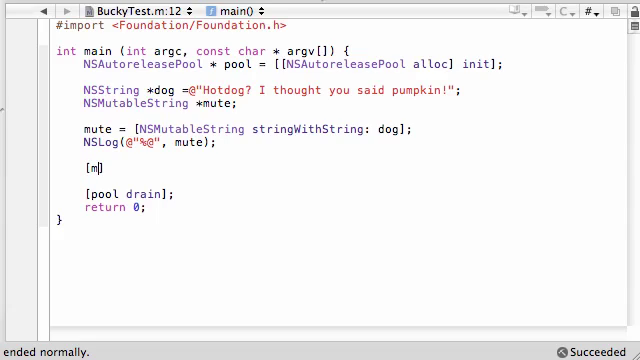
pyautogui.write('ute insertString:')
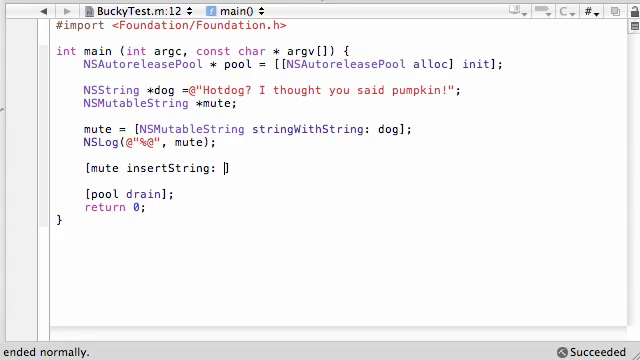
pyautogui.write('@')
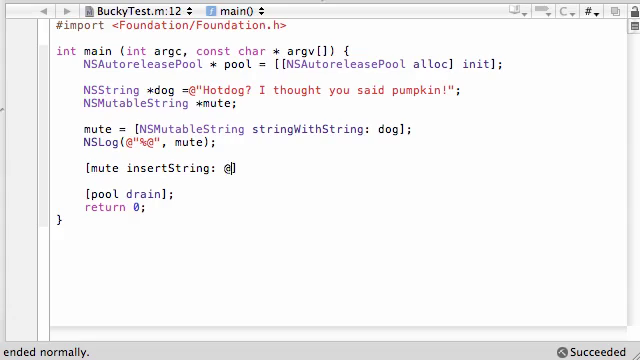
pyautogui.write('"')
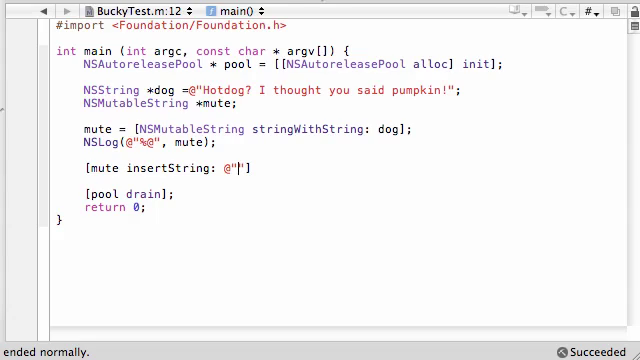
pyautogui.write('sauce')
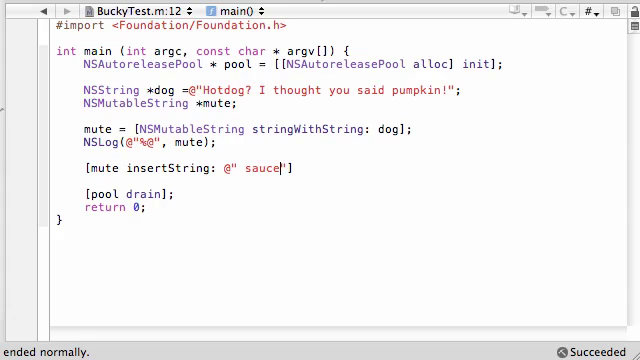
pyautogui.write('"')
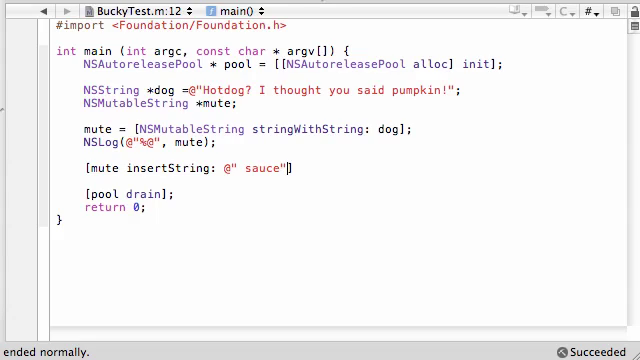
pyautogui.write('atI')
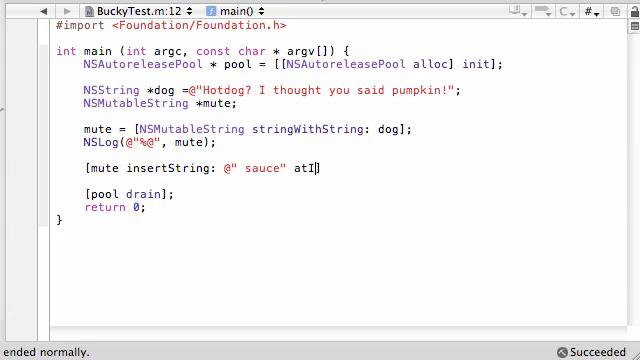
pyautogui.write('ndex:')
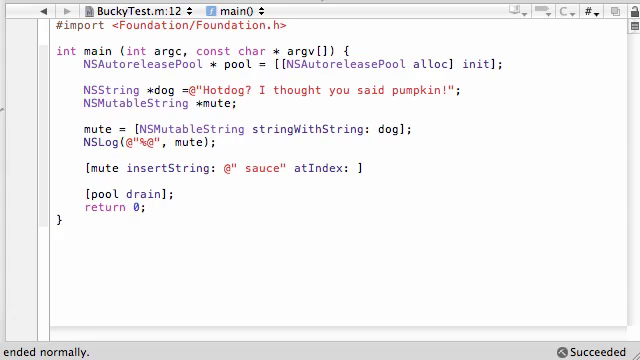
pyautogui.write('6')
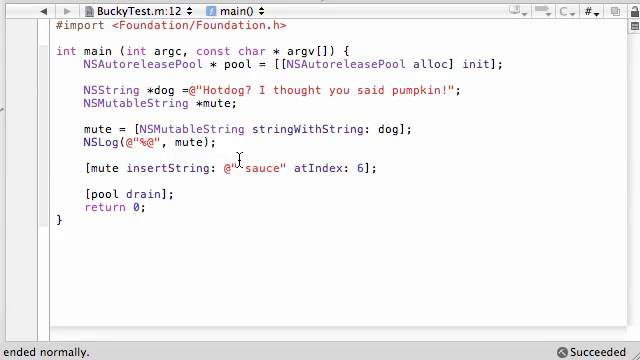
# Add a second NSLog(@"%@", mute); to print the mutated string
pyautogui.rightClick(100, 160)
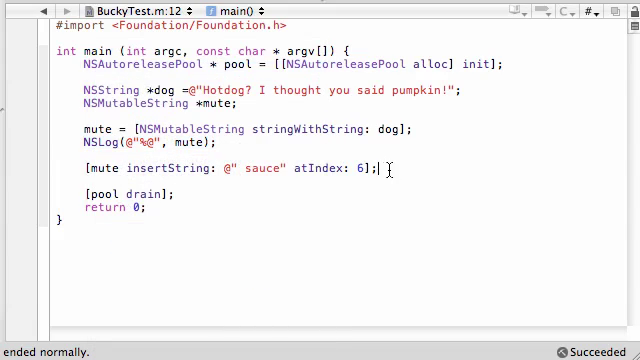
pyautogui.write('NSLog(@"%@", mute);')
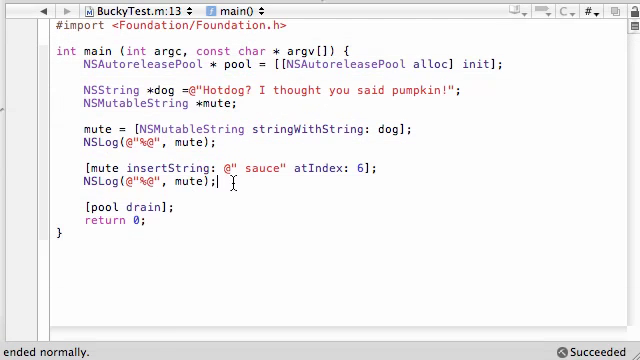
# Add a blank line after the second NSLog statement
pyautogui.press('enter')
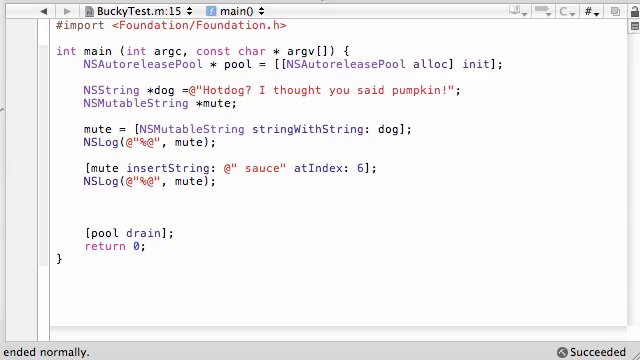
# Write [mute appendString:@" My bad!"]; on the blank line and move below it for the next log
pyautogui.click(360, 172)
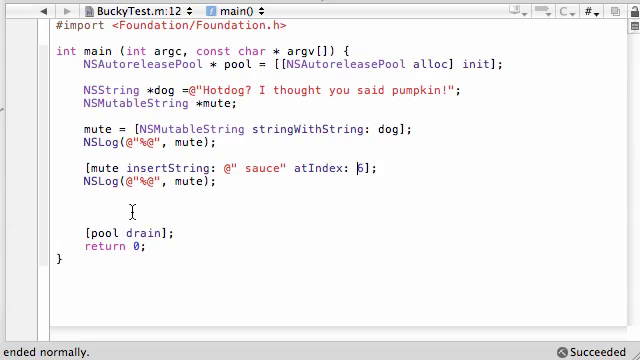
pyautogui.write('[]')
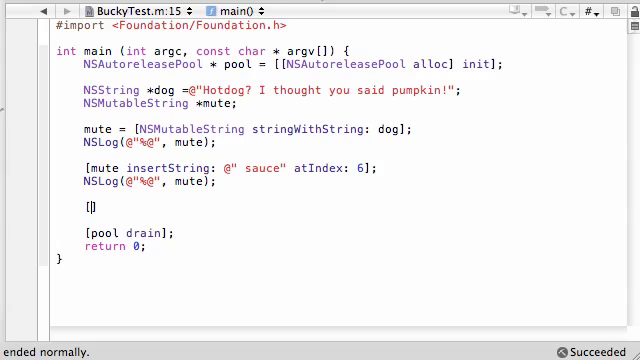
pyautogui.write('mute appendString:')
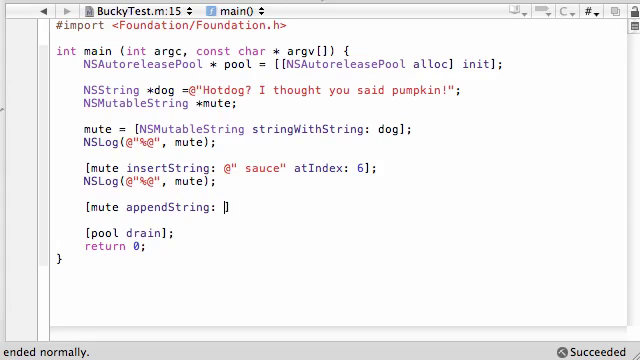
pyautogui.write('@')
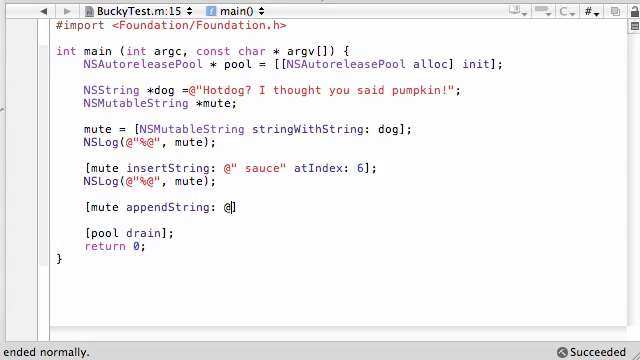
pyautogui.write('"')
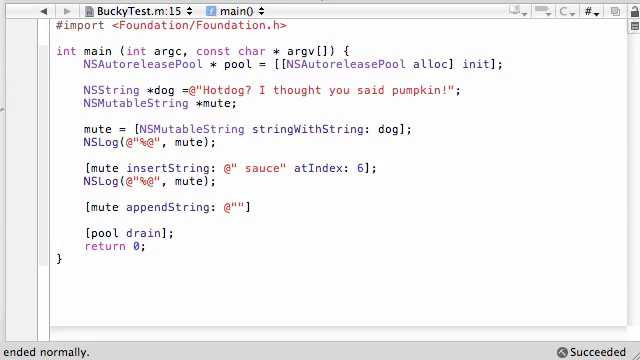
pyautogui.write('My')
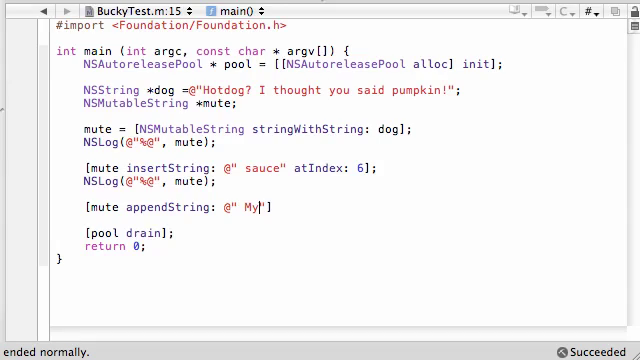
pyautogui.write('bad!"];')
pyautogui.write('NSLog(@"%@", mute);')
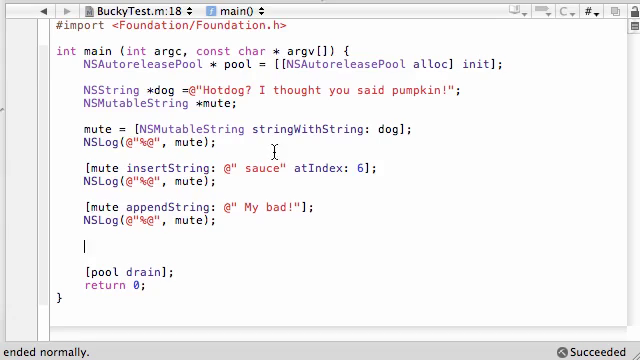
pyautogui.click(222, 92)
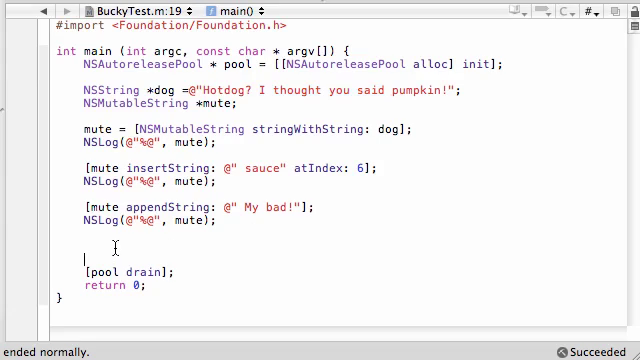
# Write [mute deleteCharactersInRange:NSMakeRange()]; via code completion and select its empty arguments
pyautogui.write('[')
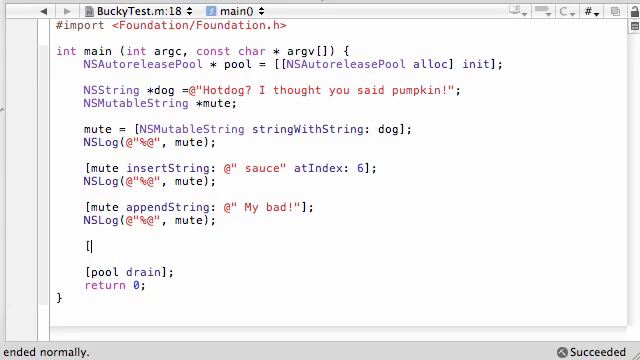
pyautogui.write(']')
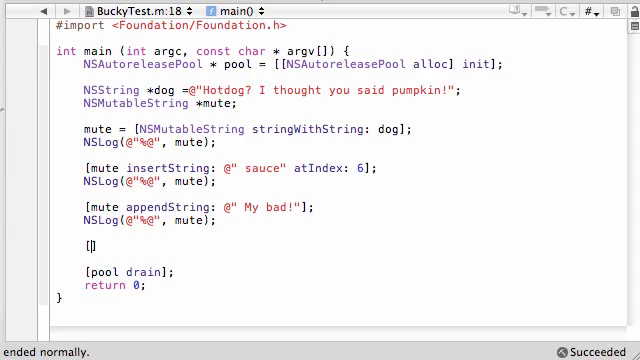
pyautogui.write('mi')
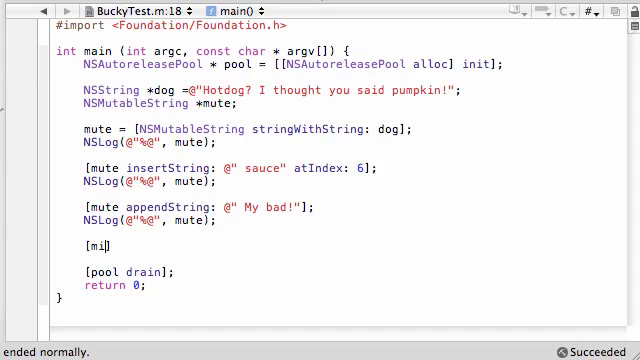
pyautogui.write('ute')
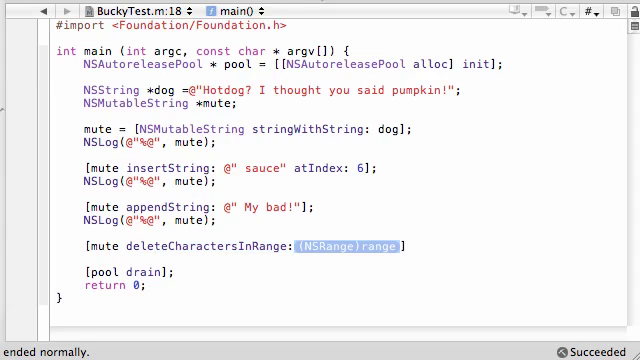
pyautogui.write('N')
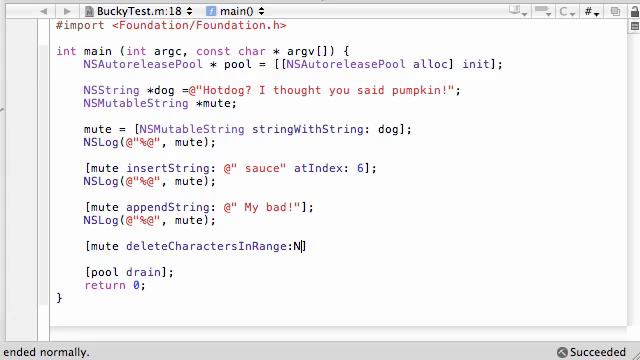
pyautogui.write('SMAakeRange(')
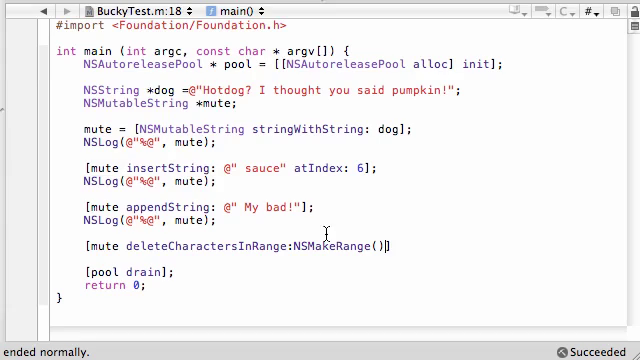
pyautogui.doubleClick(336, 246)
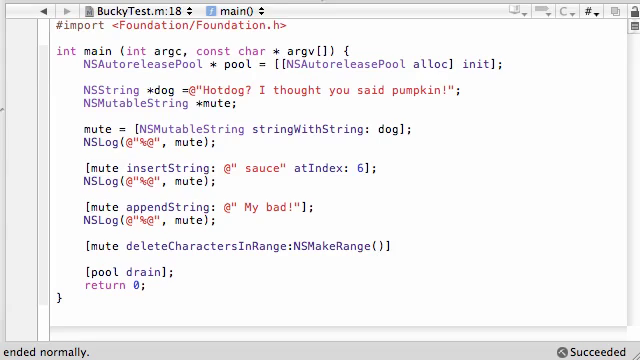
# Fill the range as 12, 20 and finish the statement with a semicolon
pyautogui.write('12,')
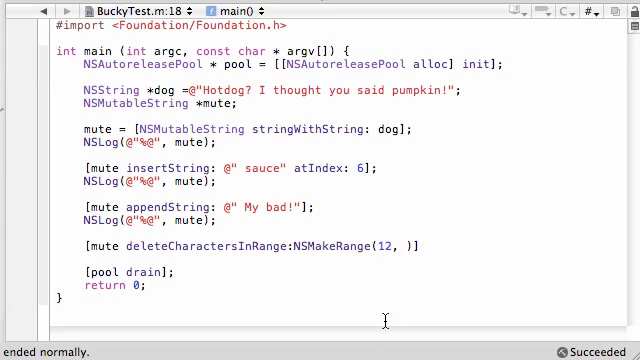
pyautogui.write('20')
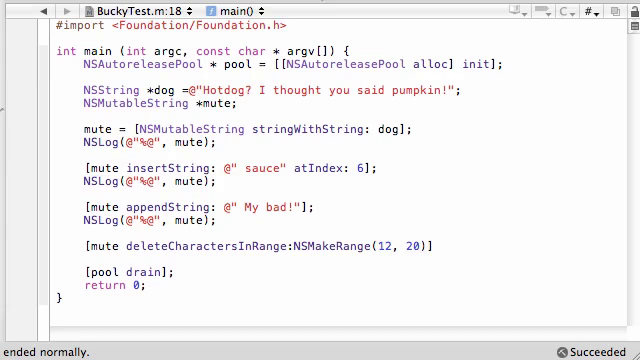
pyautogui.write(';')
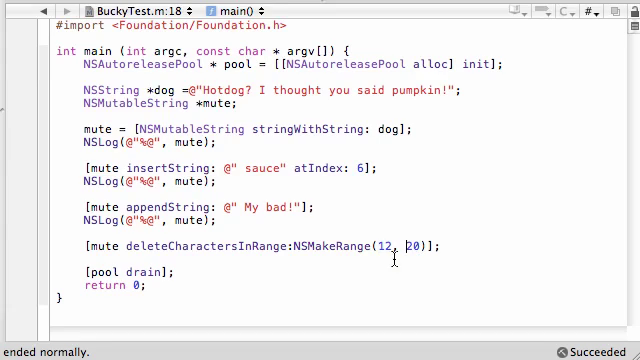
pyautogui.doubleClick(382, 252)
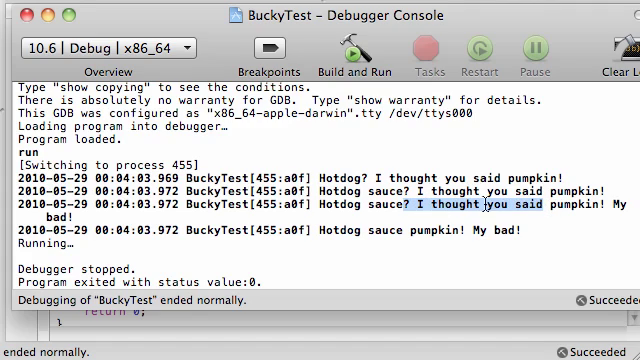
pyautogui.moveTo(330, 230)
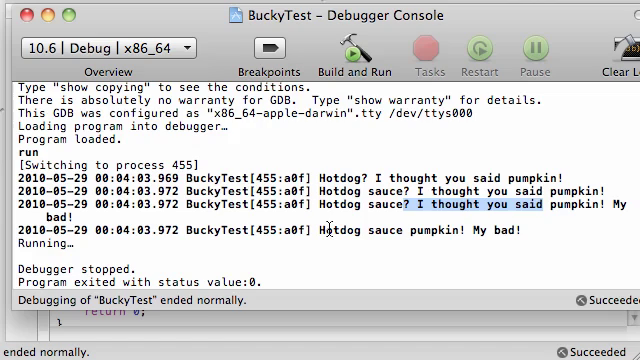